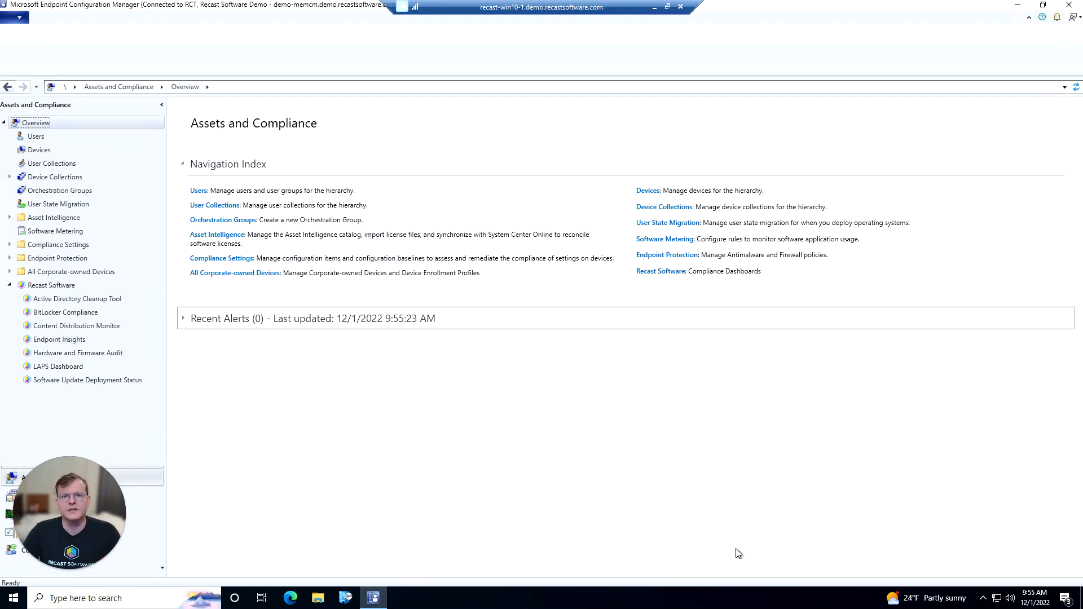
pyautogui.moveTo(698, 546)
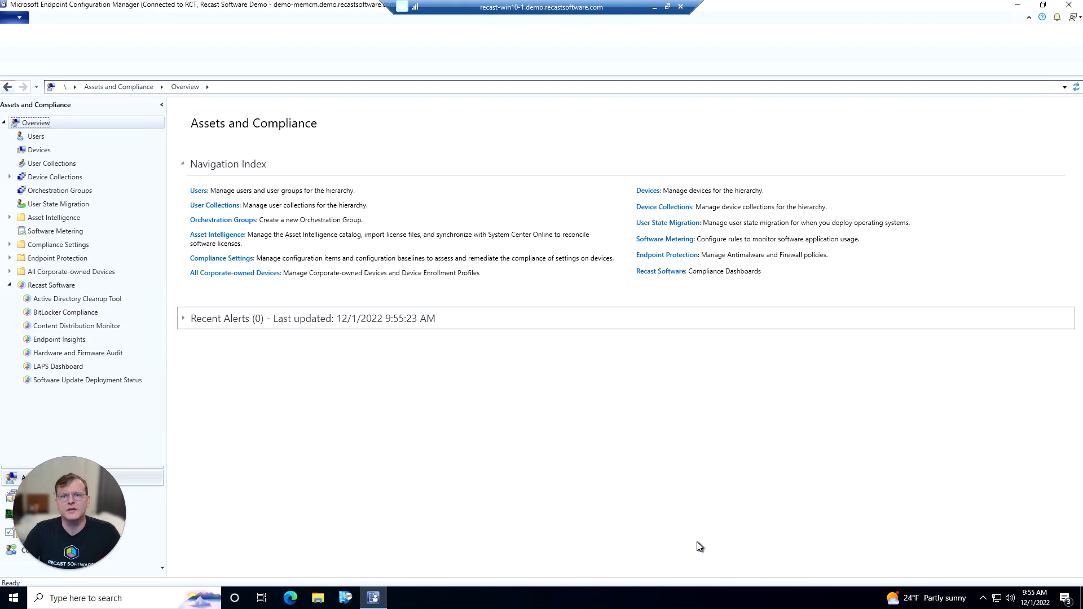
pyautogui.moveTo(280, 490)
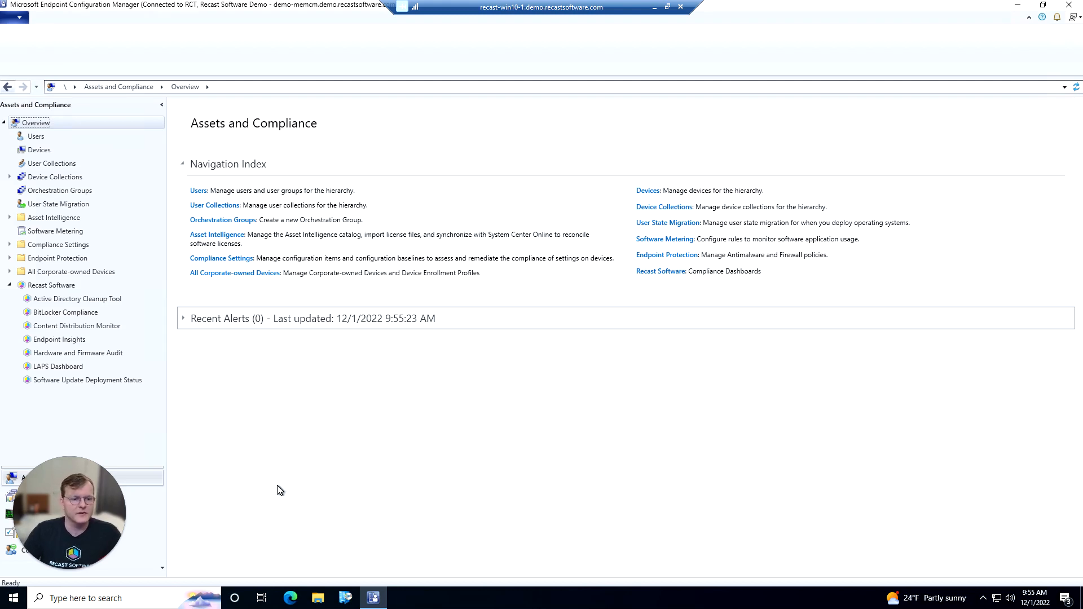
pyautogui.moveTo(114, 320)
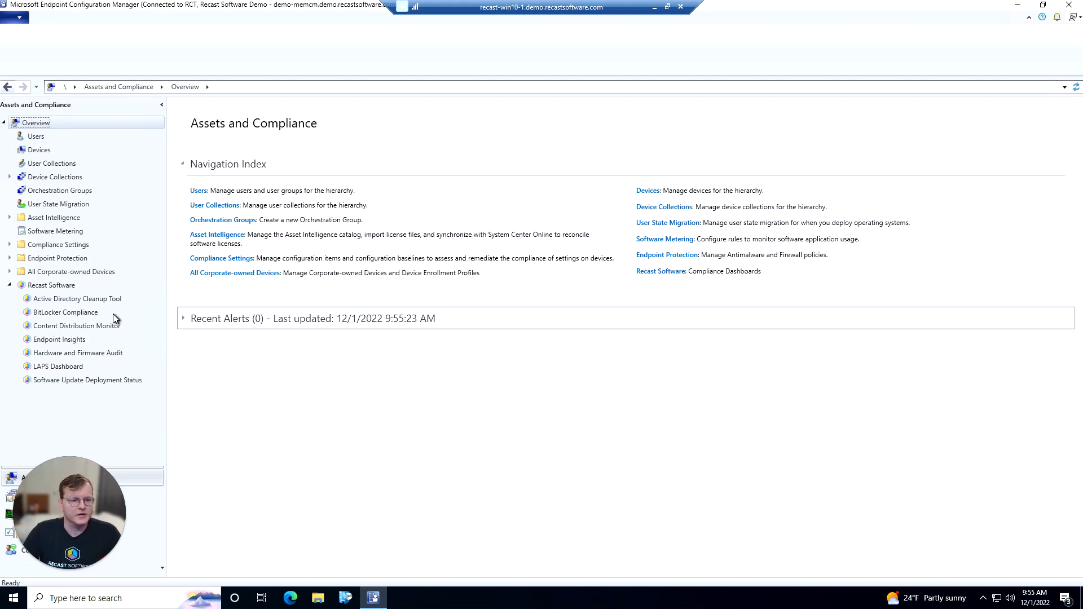
pyautogui.moveTo(11, 292)
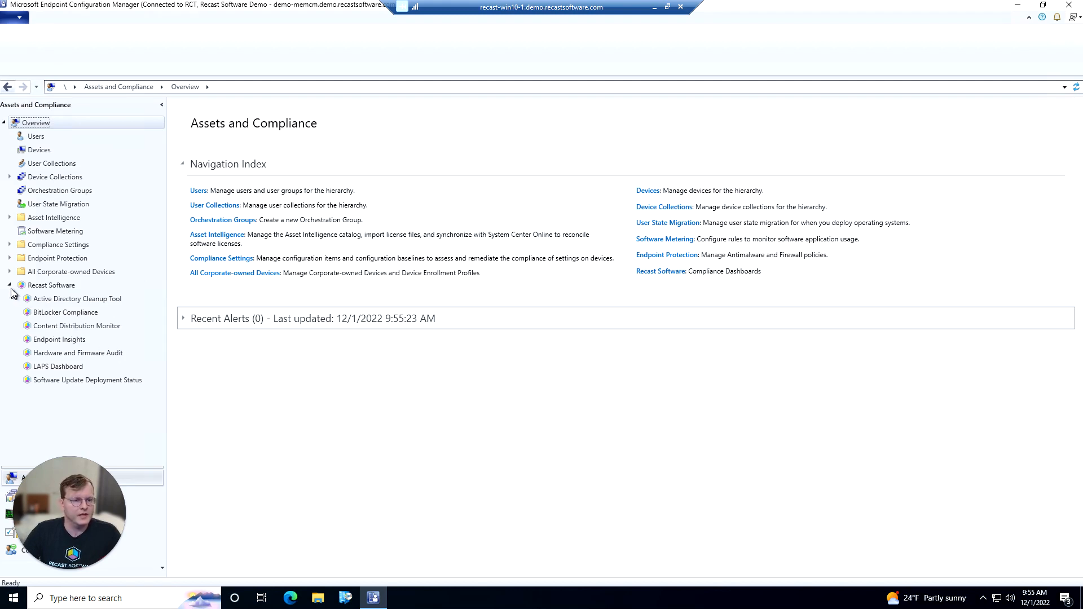
pyautogui.moveTo(63, 345)
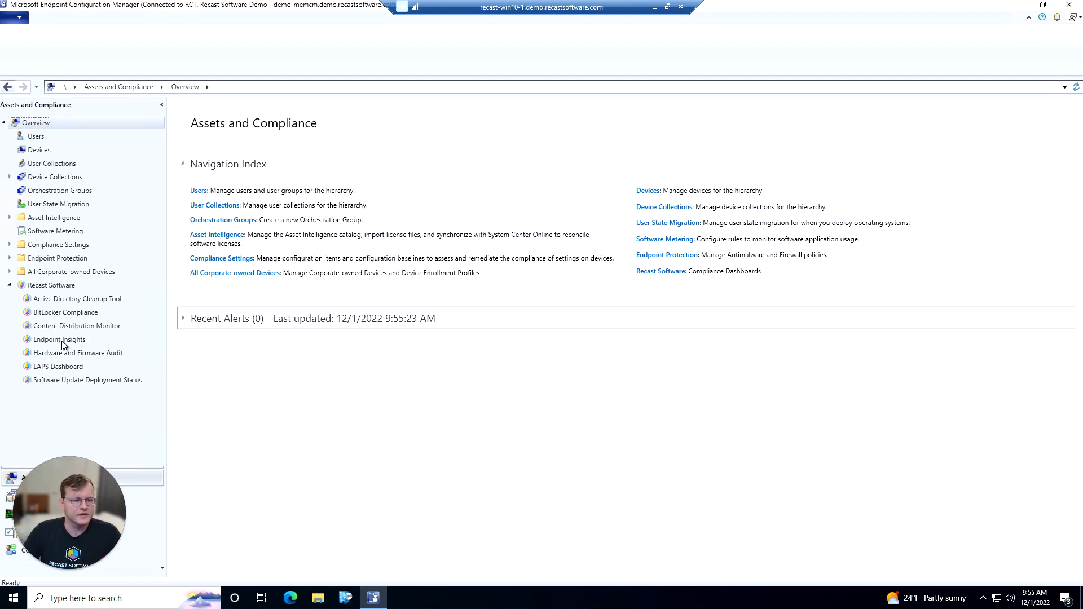
# Open Recast Endpoint Insights and show its Software category reports
pyautogui.click(59, 339)
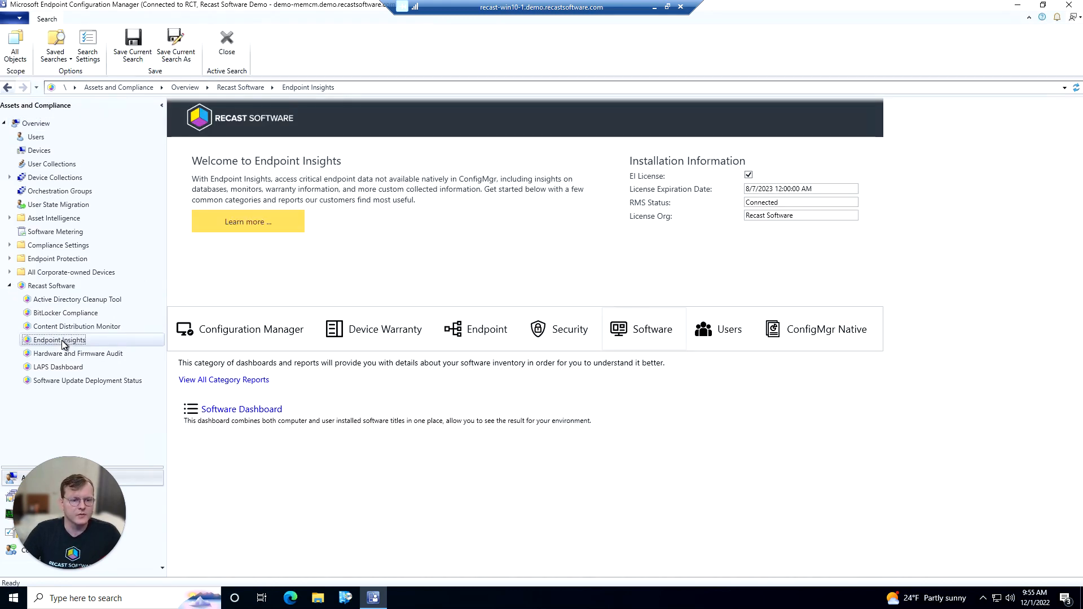
pyautogui.moveTo(653, 341)
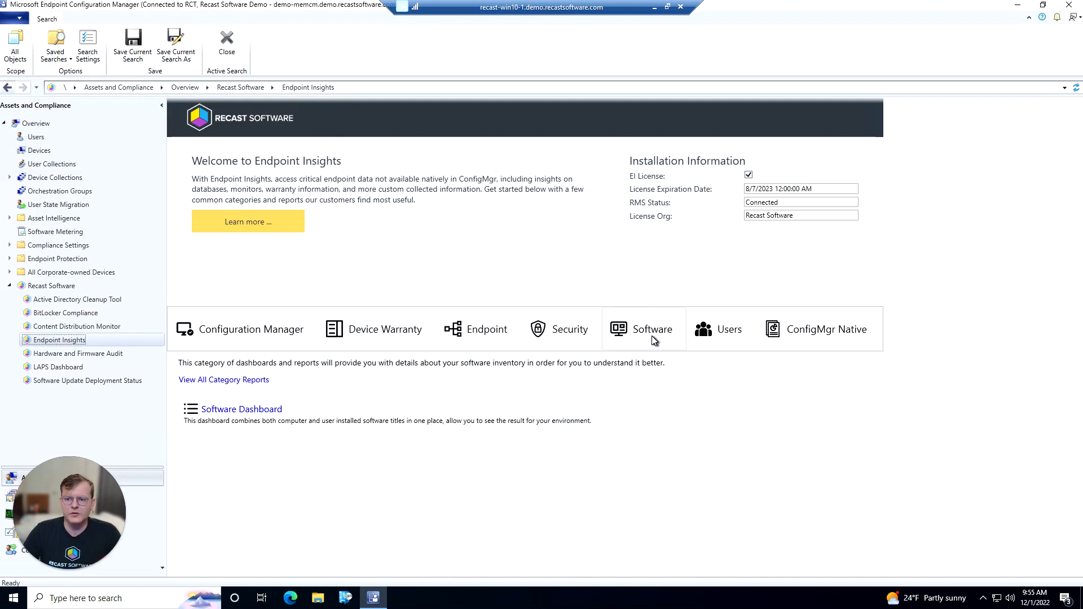
pyautogui.click(649, 329)
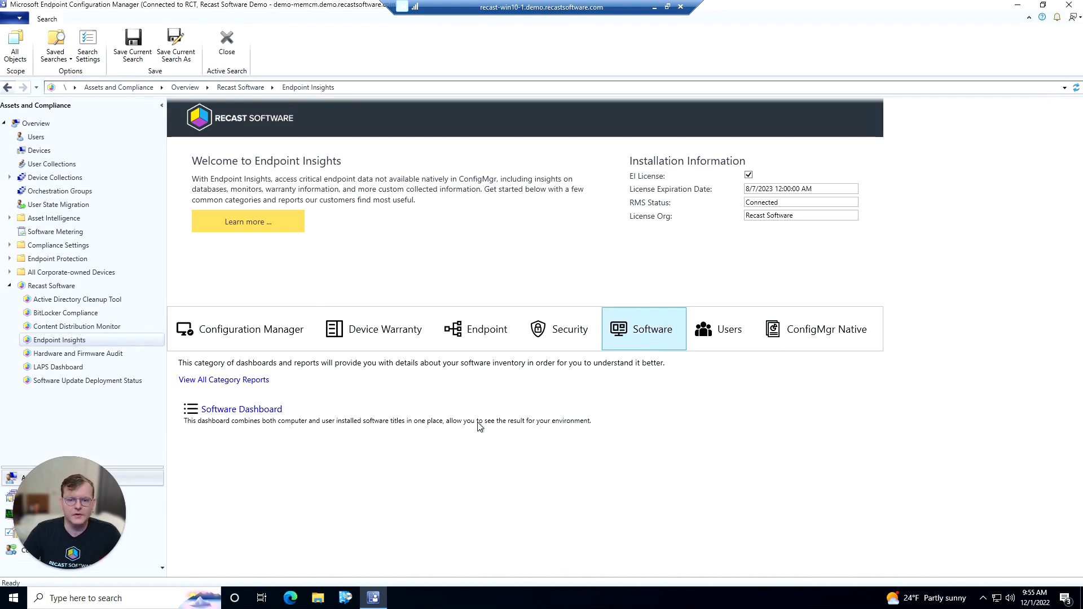
pyautogui.moveTo(241, 409)
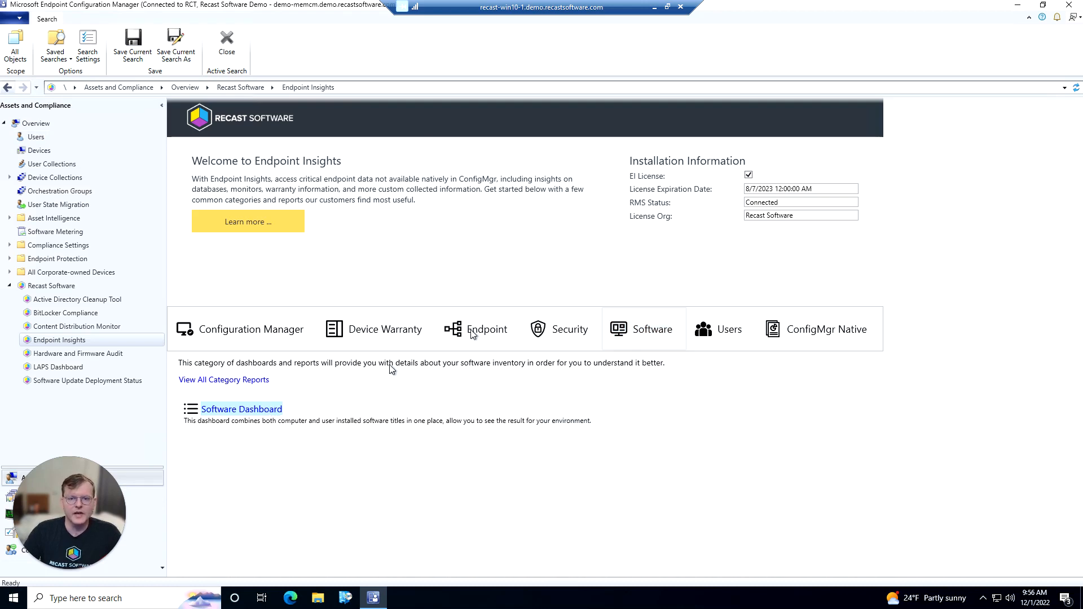
# Open the Software Dashboard for Virtual Devices, installed for Computer and User
pyautogui.click(241, 409)
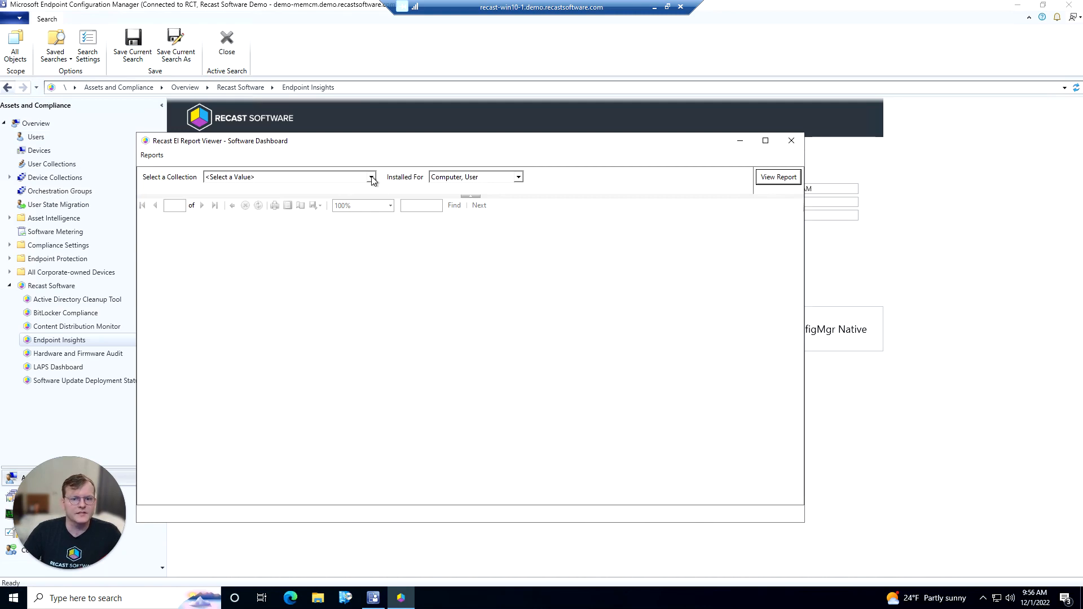
pyautogui.click(286, 177)
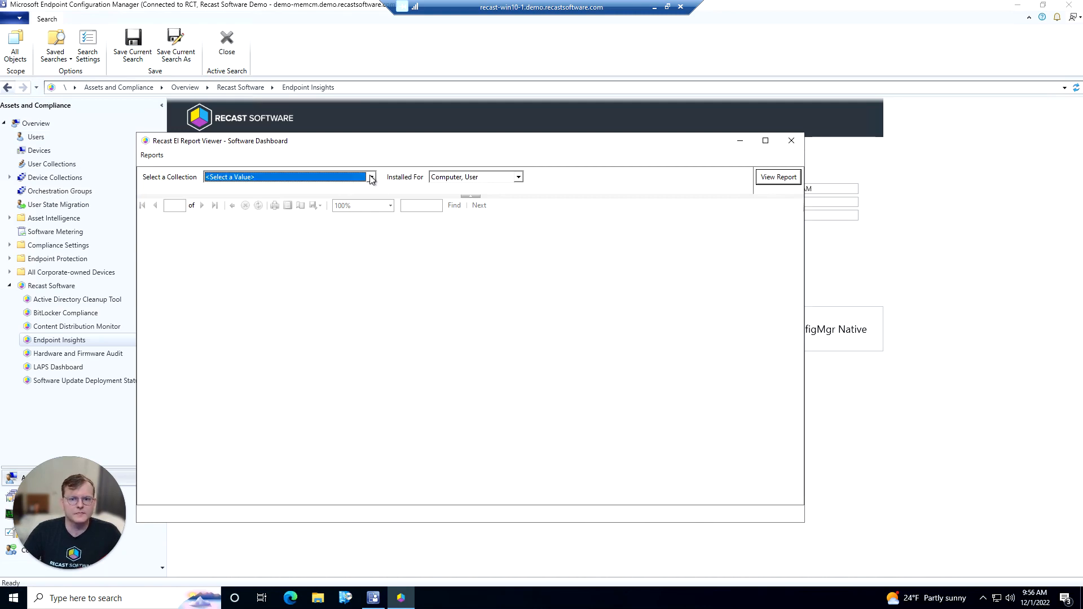
pyautogui.click(371, 176)
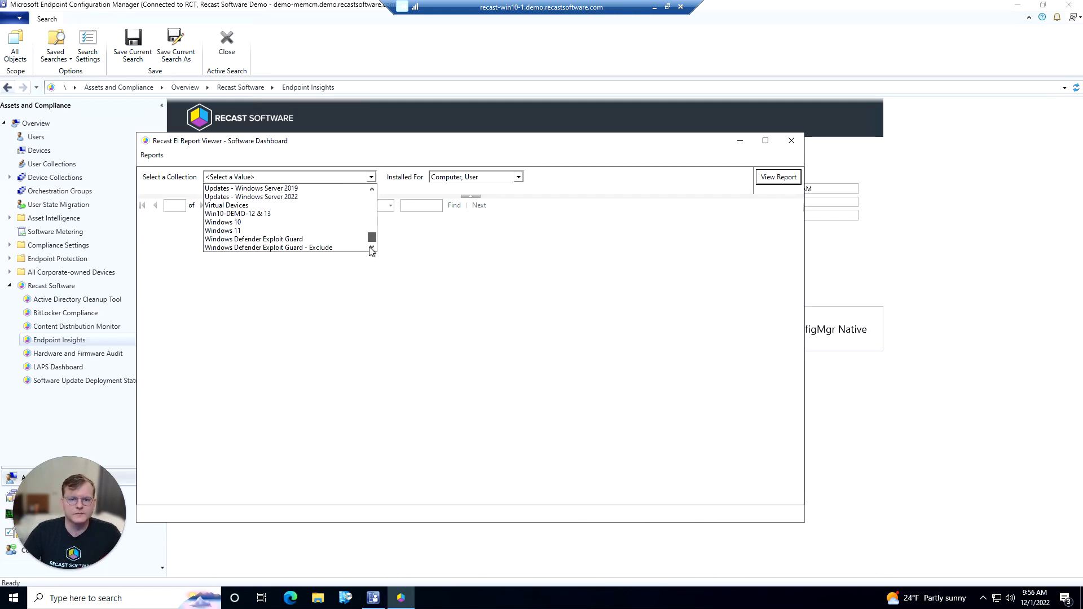
pyautogui.click(226, 205)
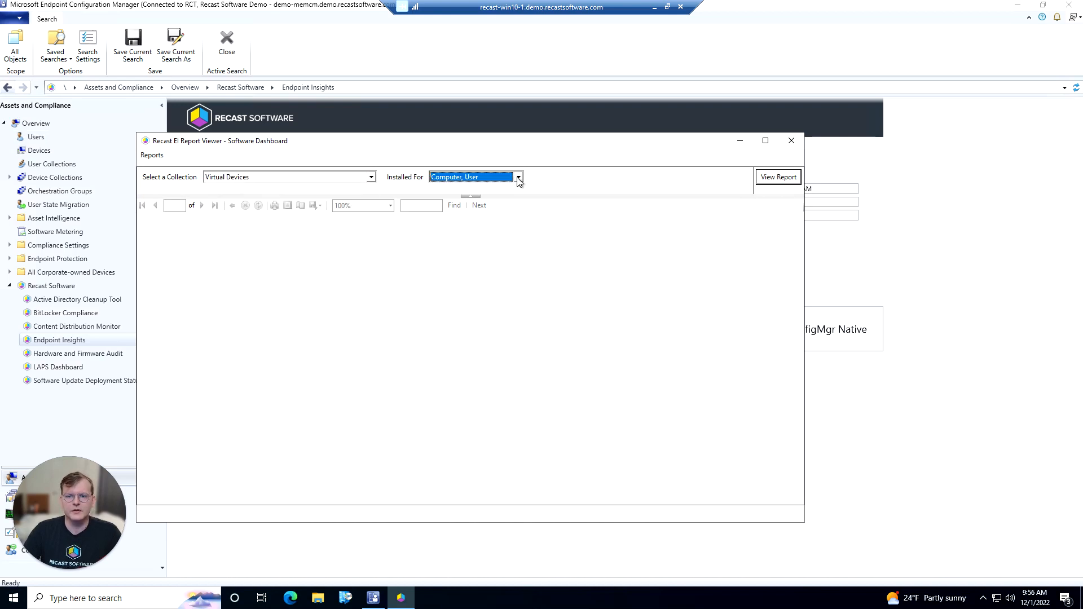
pyautogui.click(517, 177)
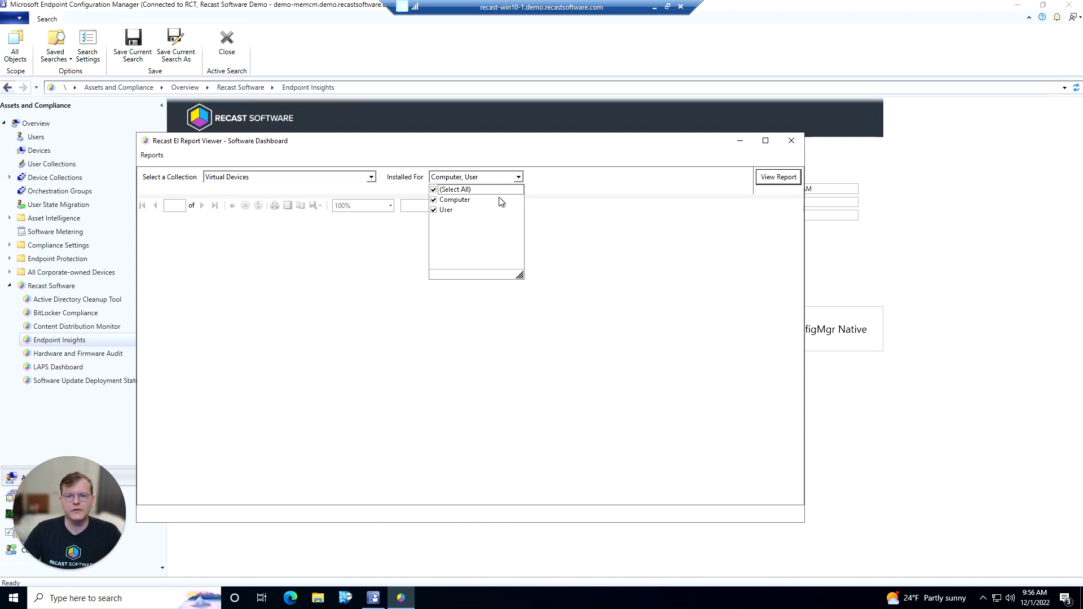
pyautogui.moveTo(471, 206)
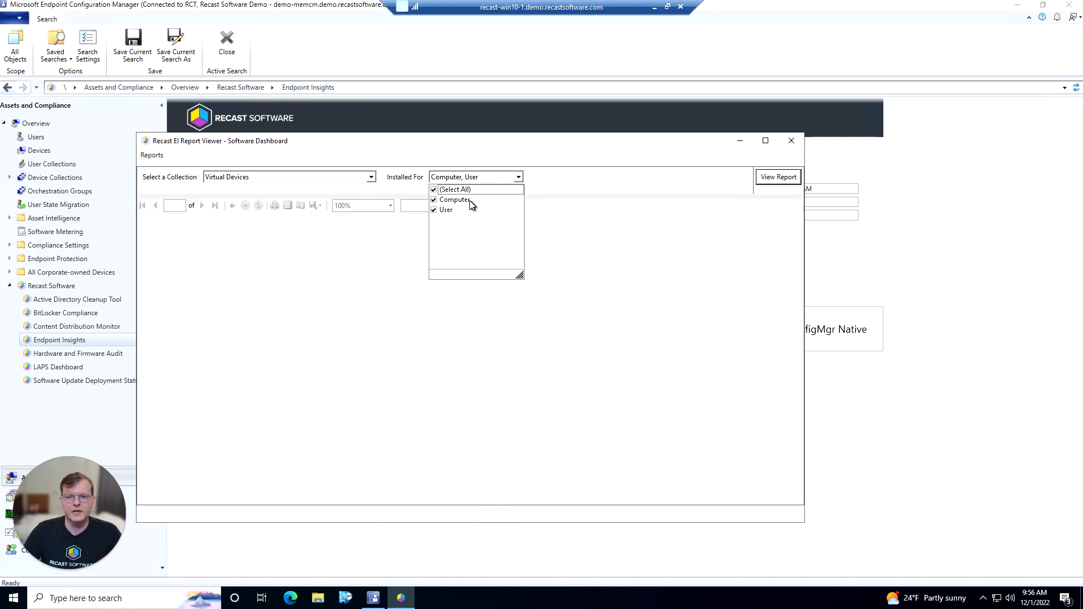
pyautogui.moveTo(483, 196)
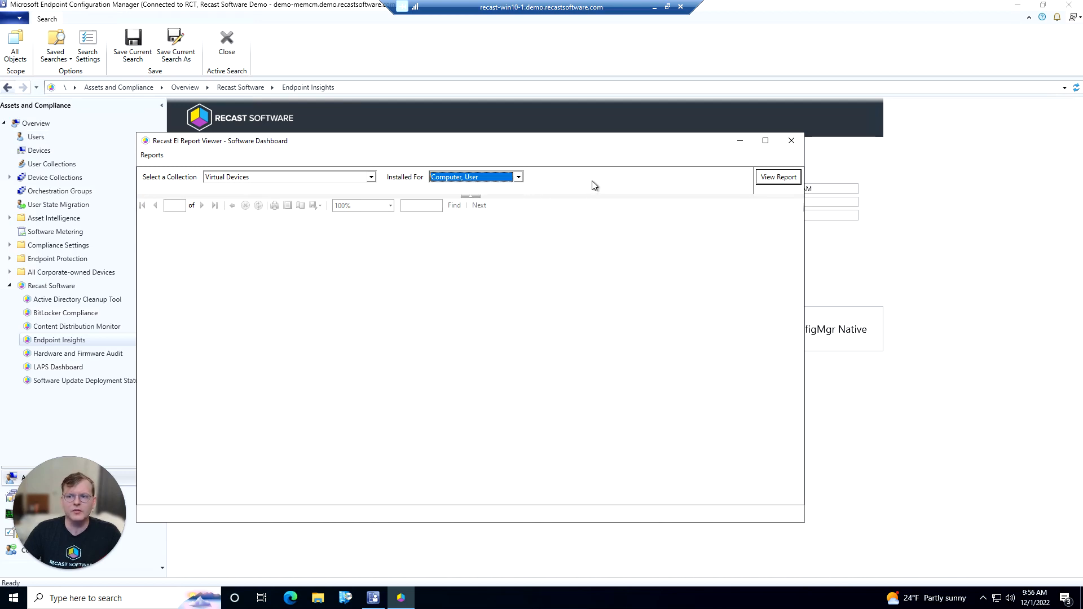
# Run the dashboard and expand SMSMarshall to reveal CheckPort version 2.00.0000
pyautogui.click(777, 176)
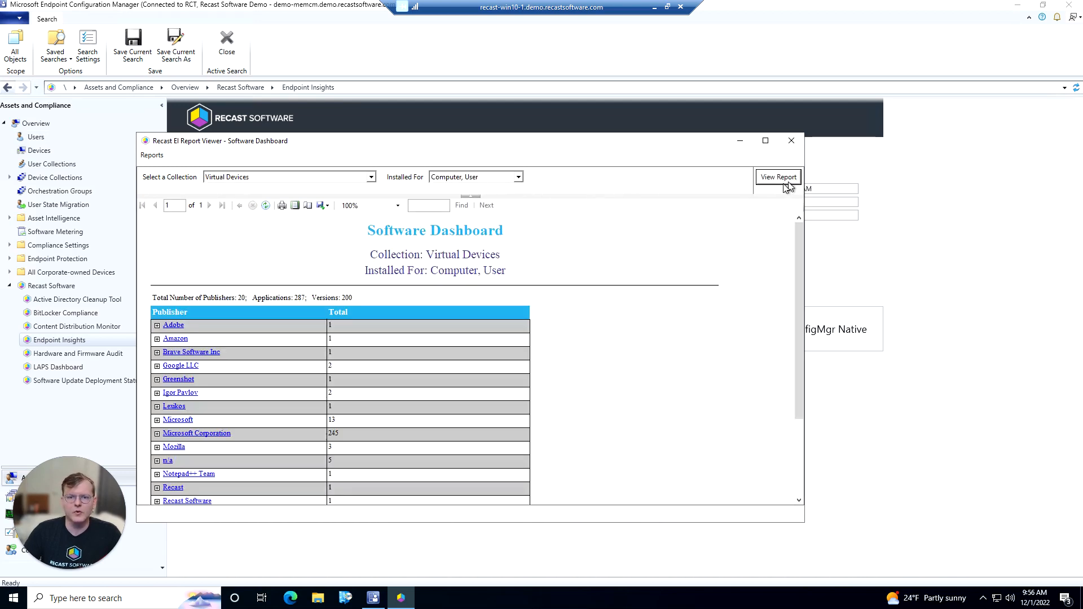
pyautogui.moveTo(525, 307)
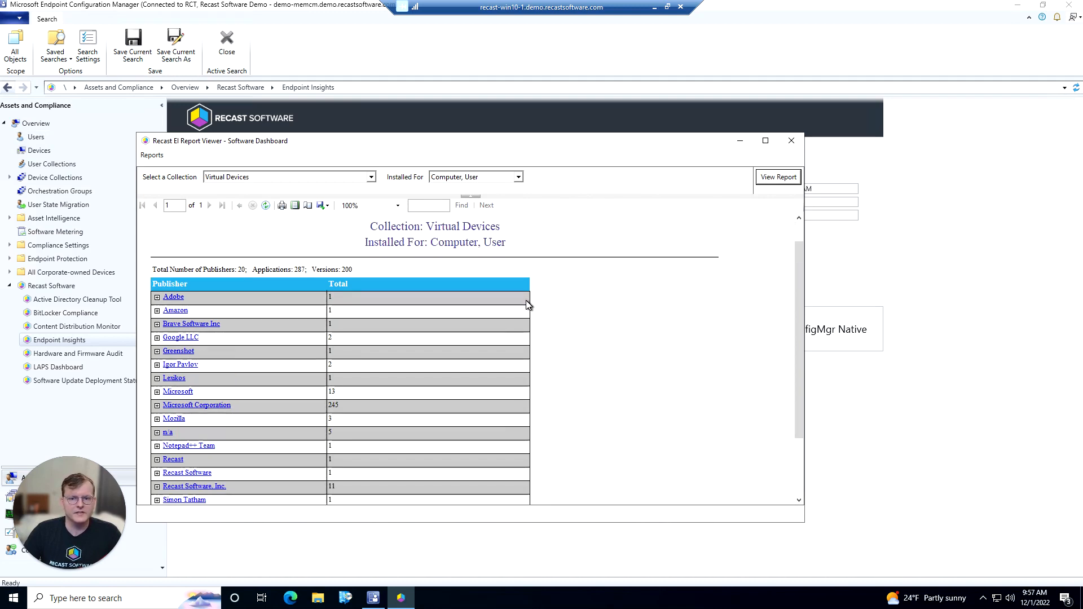
pyautogui.moveTo(391, 268)
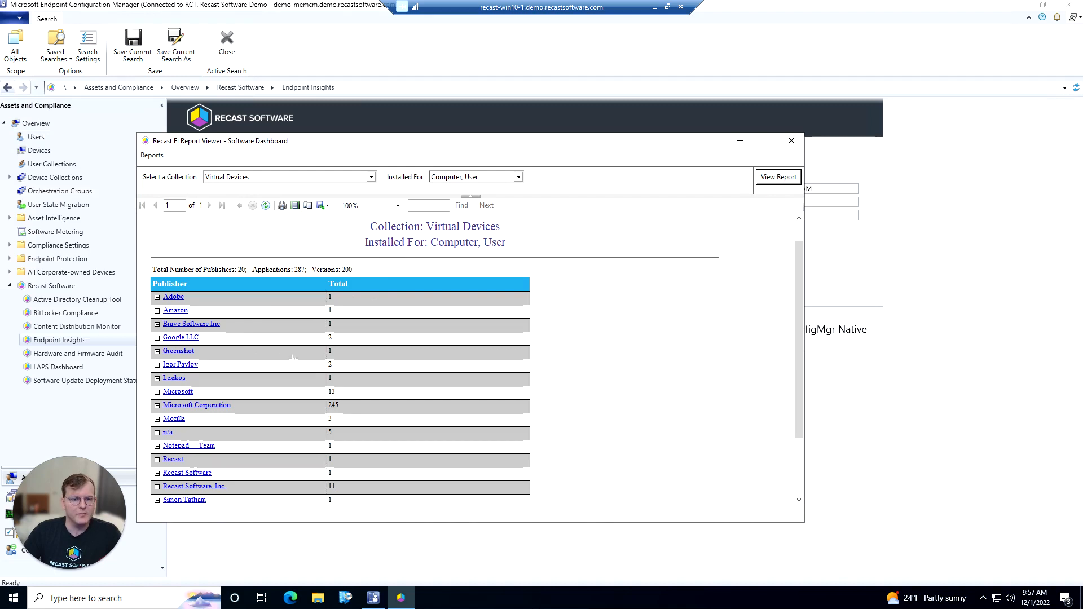
pyautogui.scroll(-3)
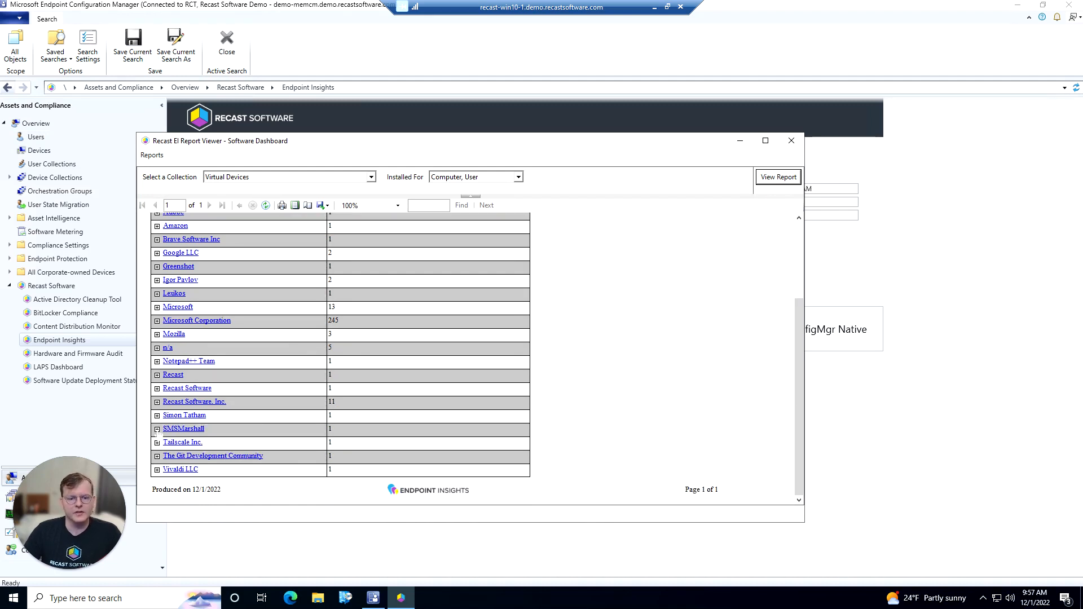
pyautogui.click(157, 428)
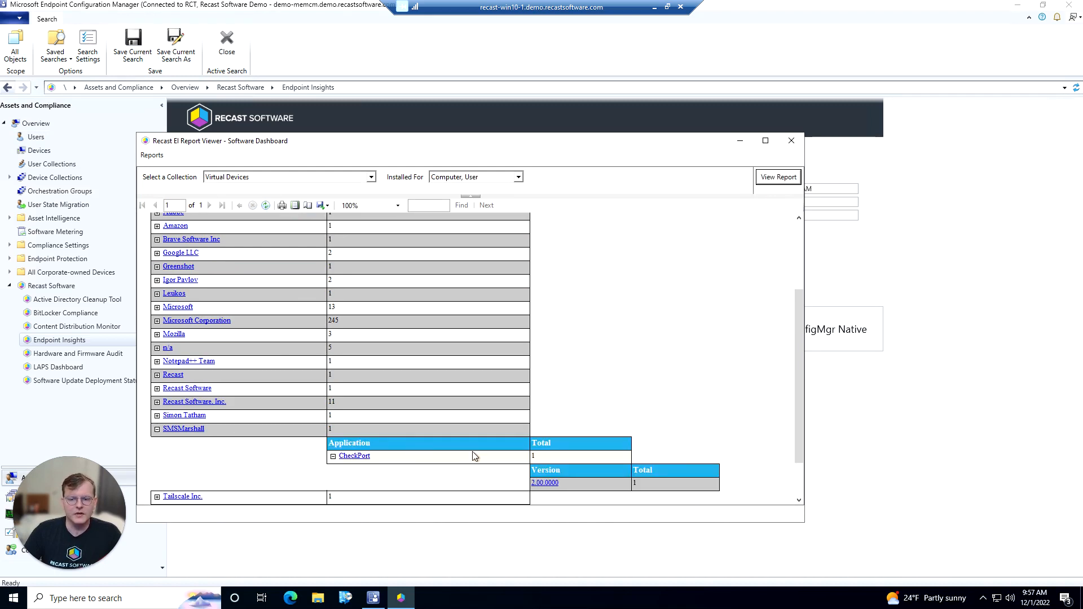
pyautogui.scroll(-3)
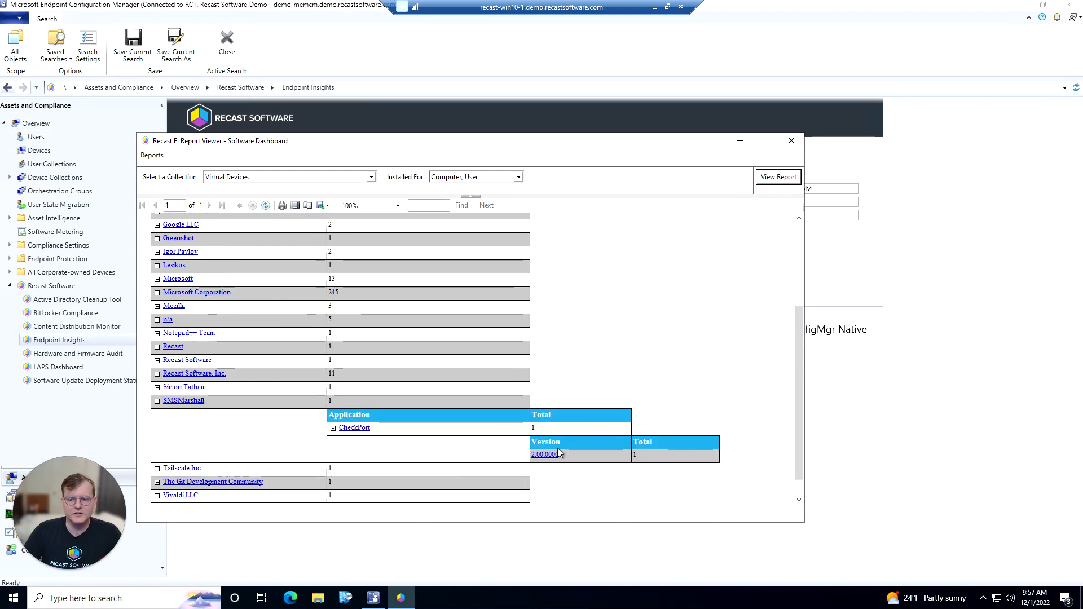
pyautogui.moveTo(562, 455)
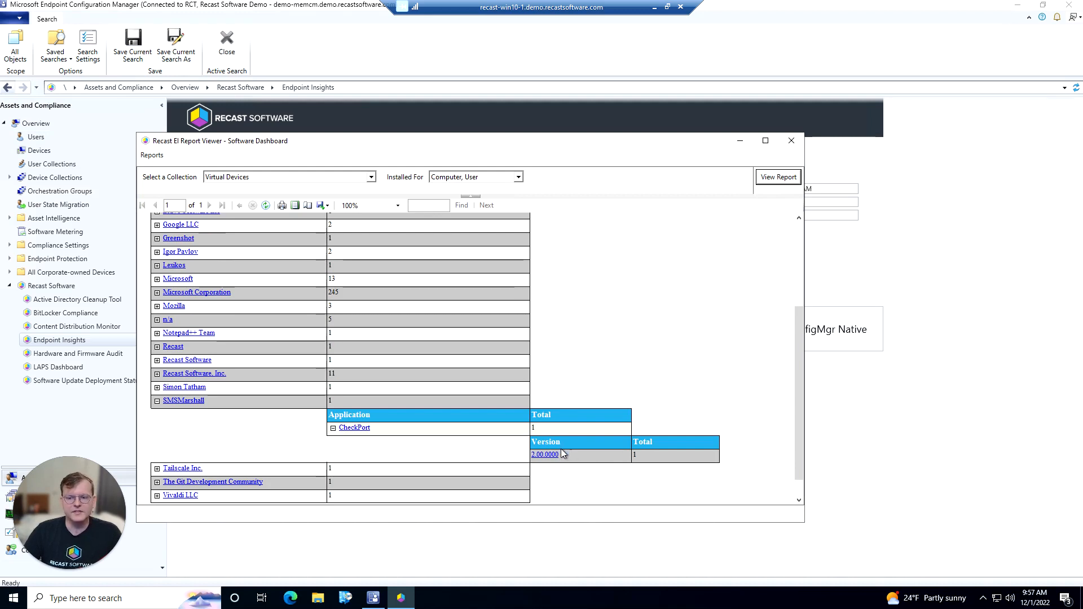
pyautogui.moveTo(549, 461)
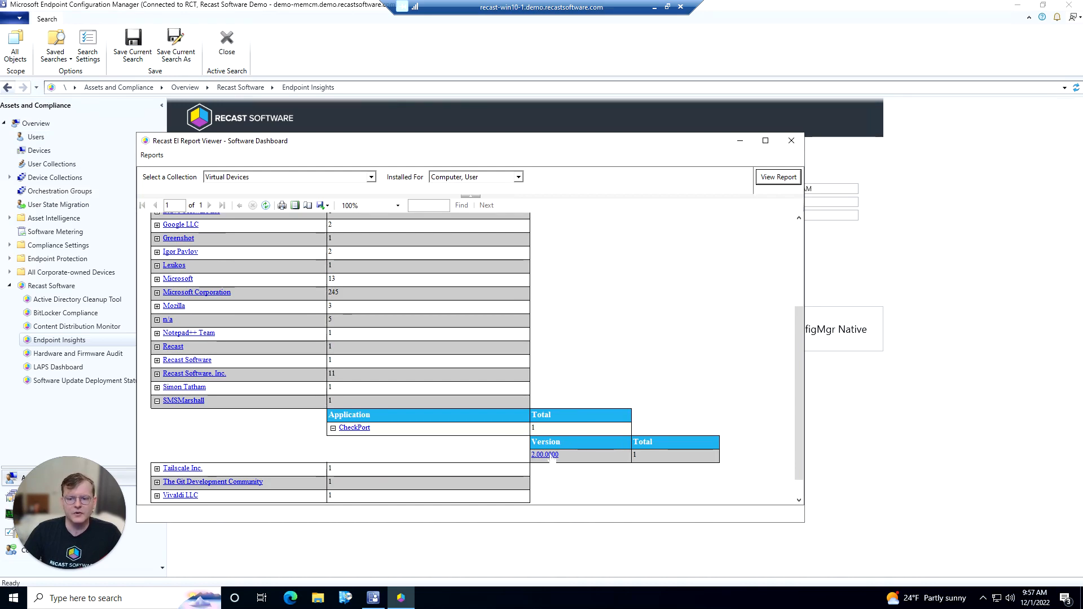
# List computers with CheckPort 2.00.0000 and bring up actions for DEMO-MEMCM
pyautogui.click(545, 454)
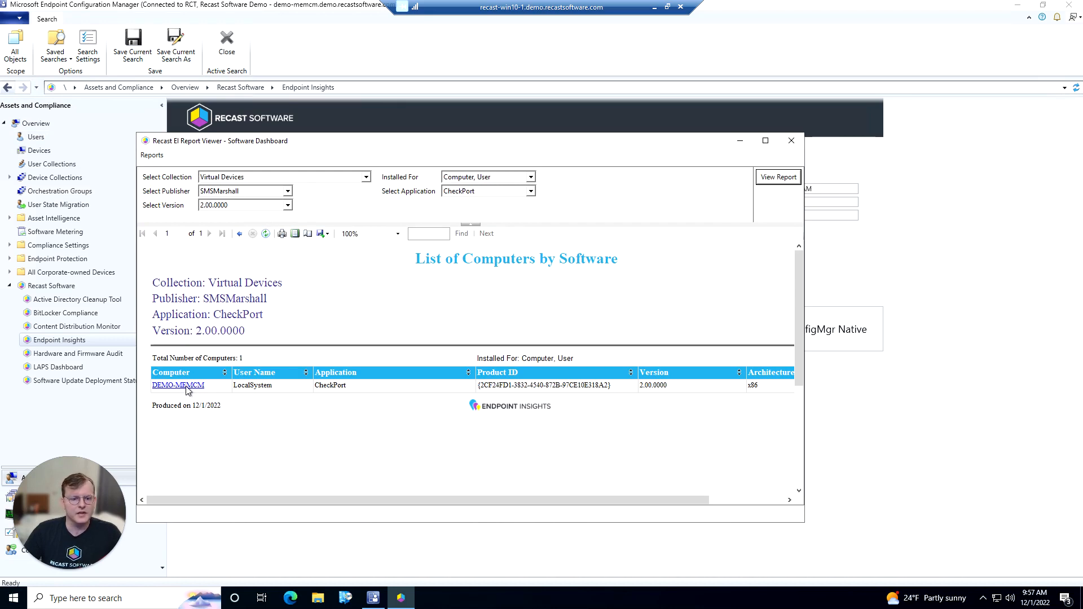
pyautogui.rightClick(178, 384)
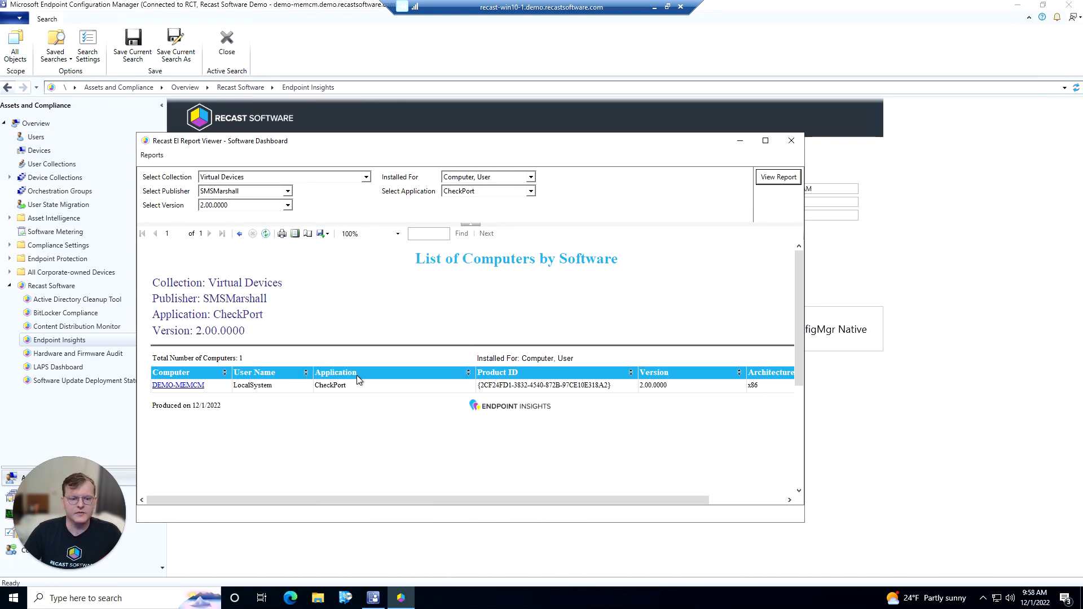
# In System Information, filter applications for 'check', mark CheckPort on DEMO-MEMCM for removal, then close
pyautogui.click(177, 384)
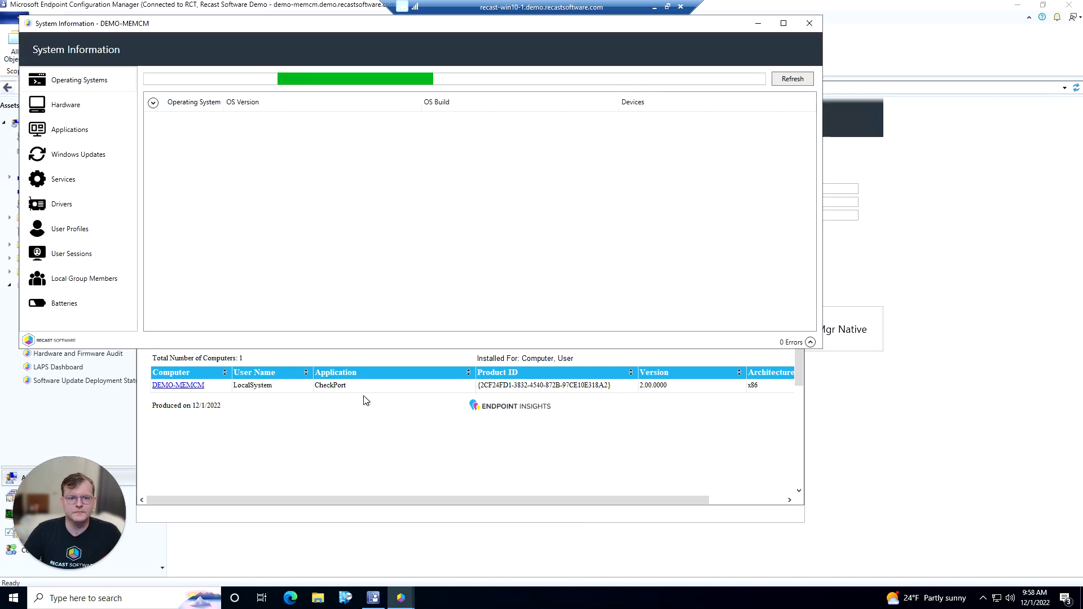
pyautogui.click(70, 129)
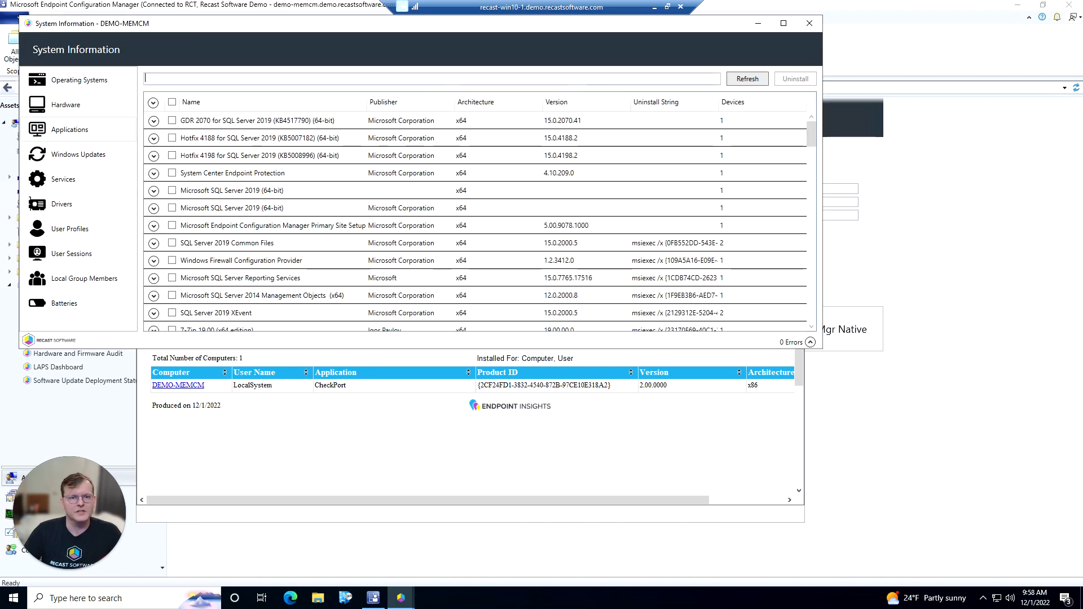
pyautogui.write('check')
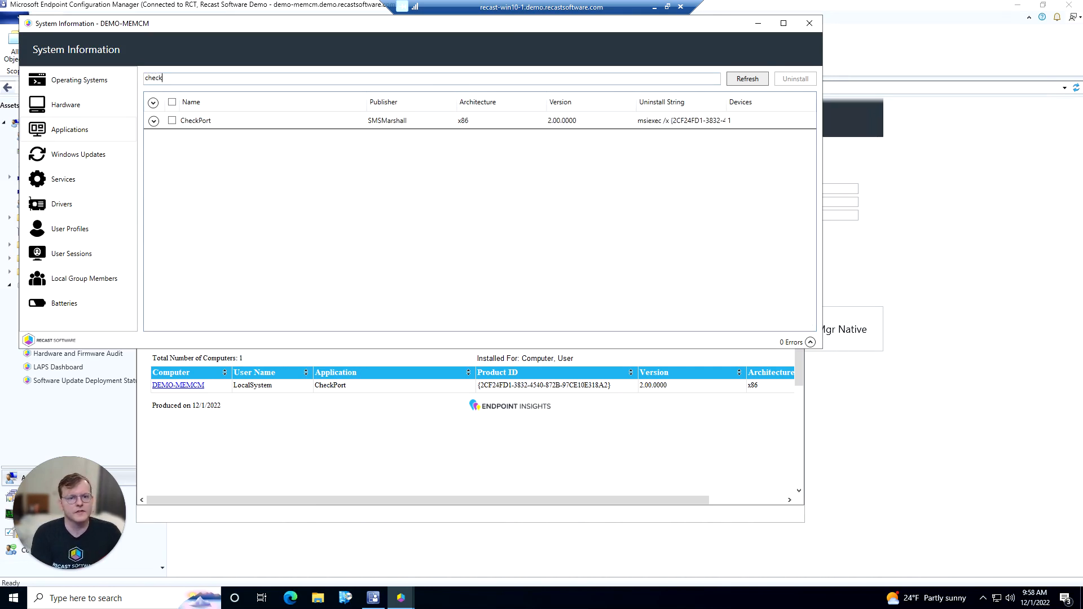
pyautogui.click(154, 120)
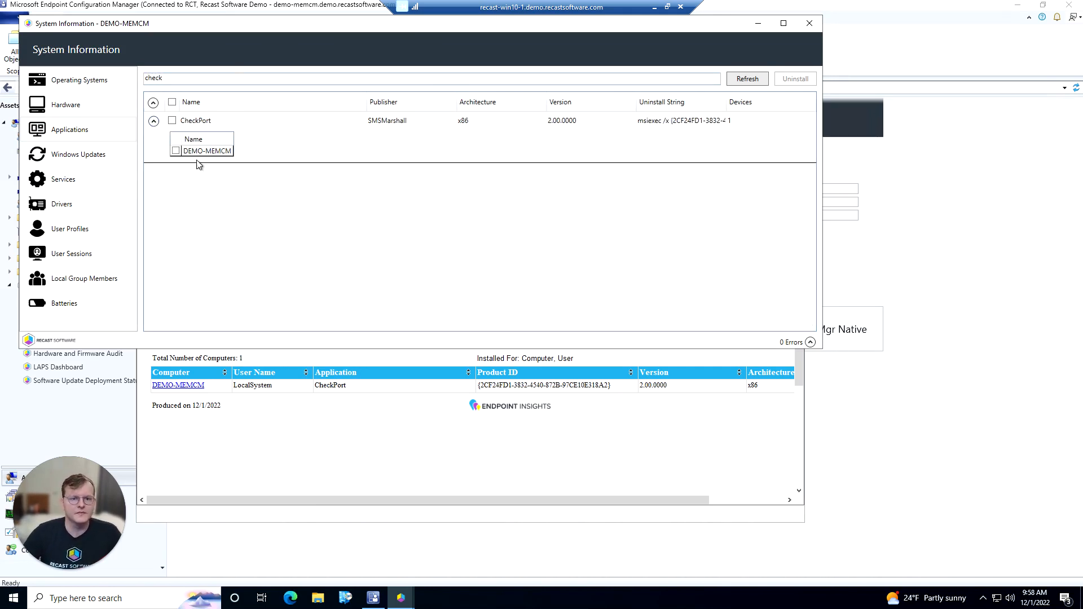
pyautogui.moveTo(581, 138)
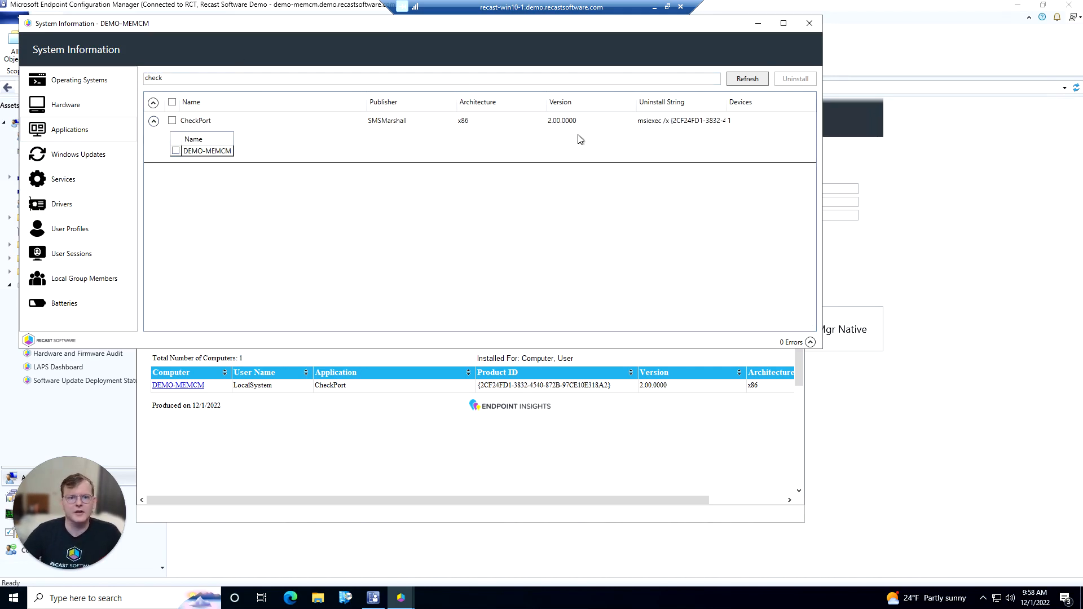
pyautogui.click(176, 150)
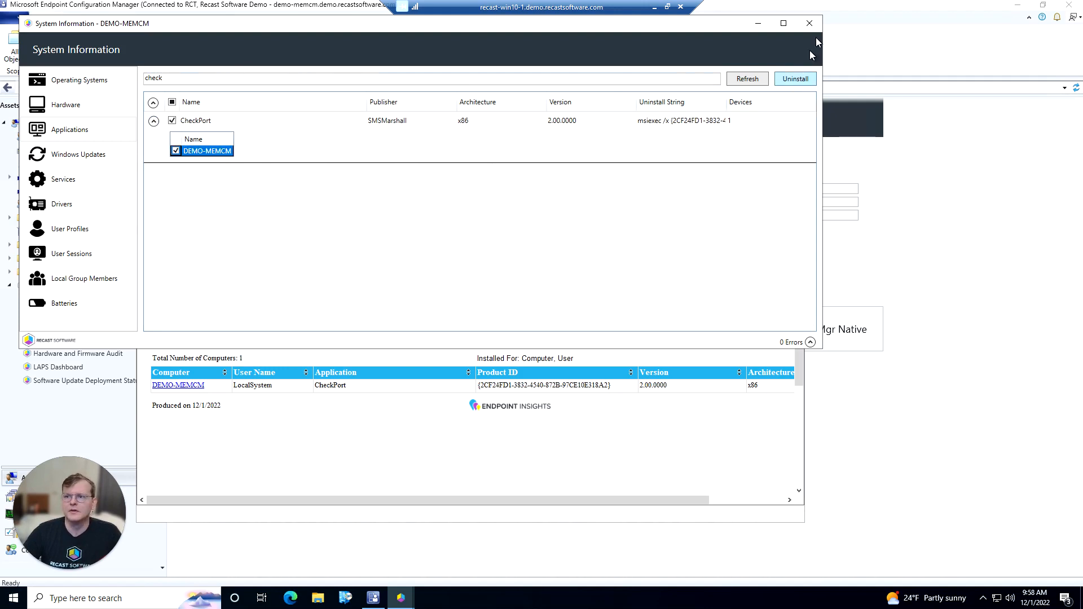
pyautogui.click(809, 22)
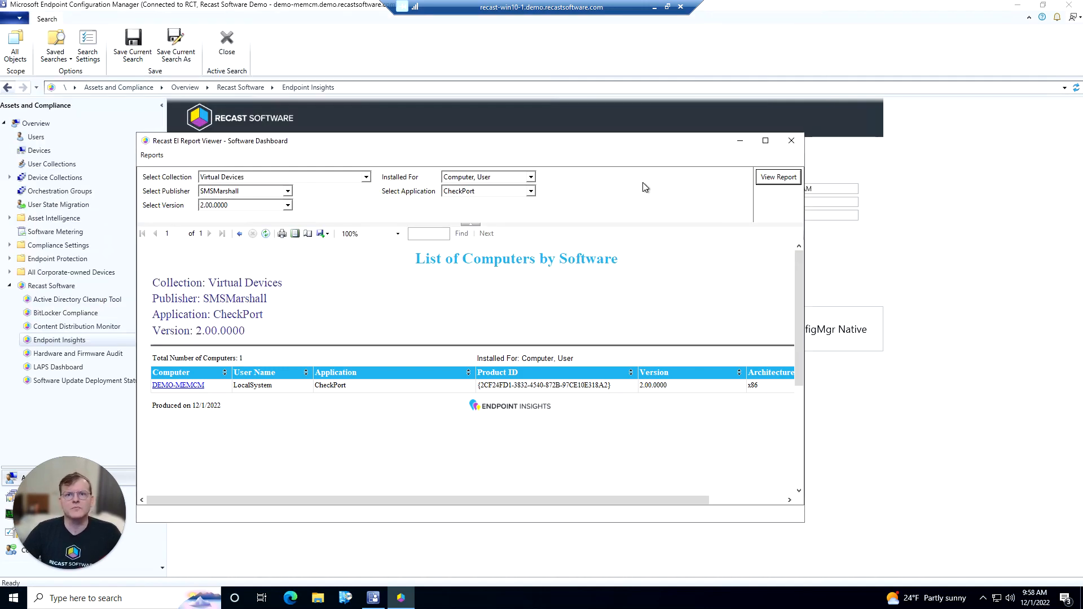